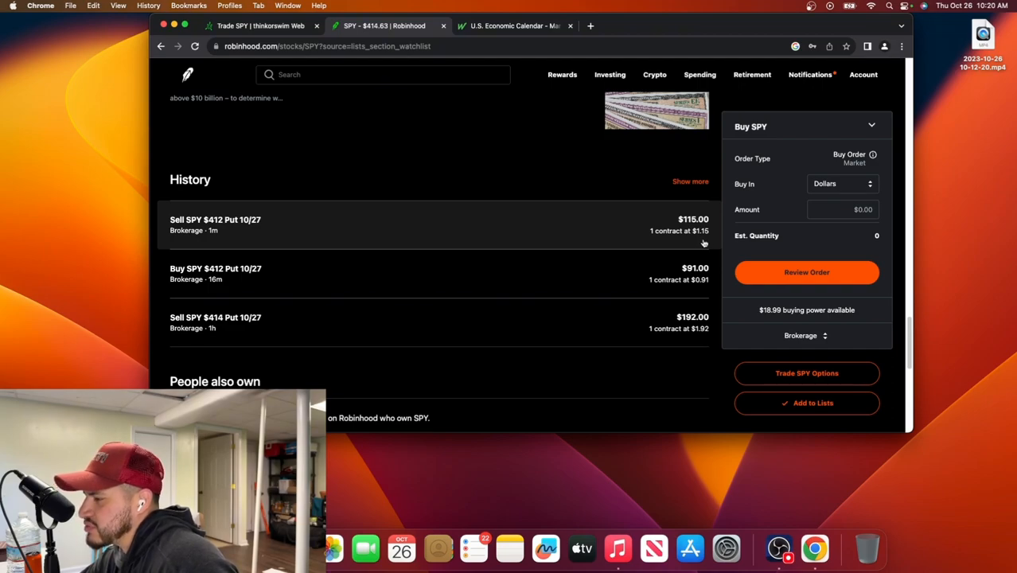
pyautogui.moveTo(599, 334)
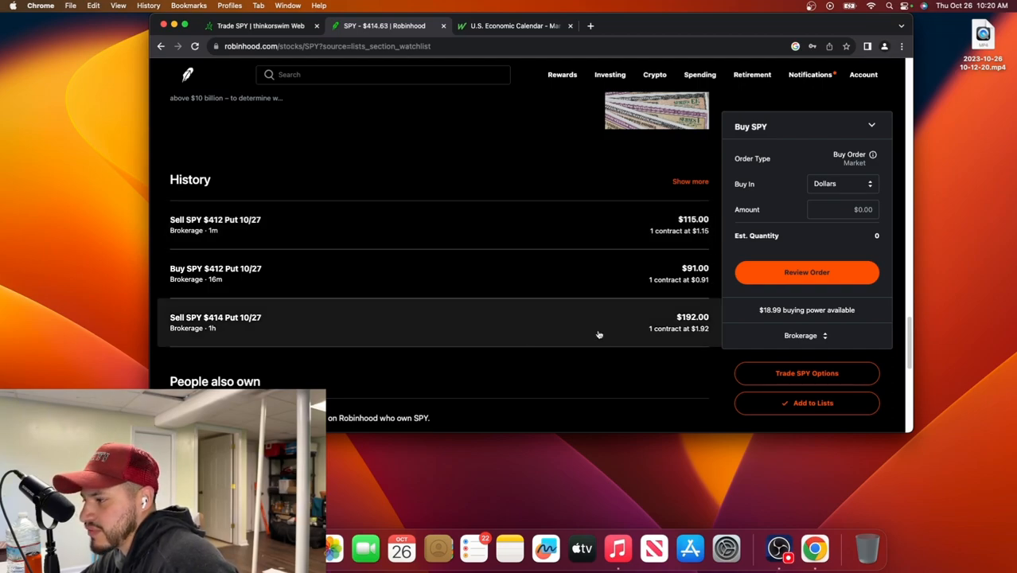